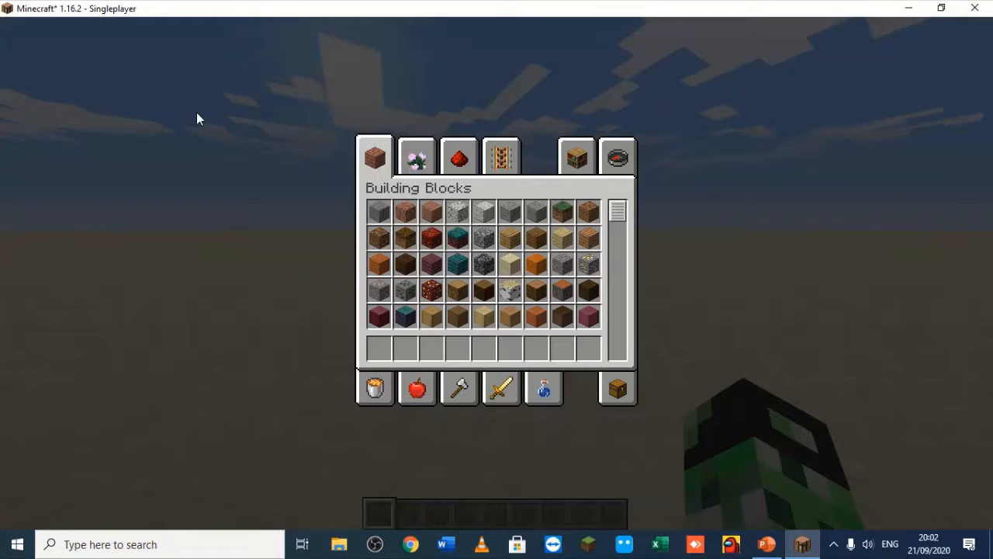
Reopen the creative inventory and scroll Building Blocks toward a dark grey stone block
key("Escape")
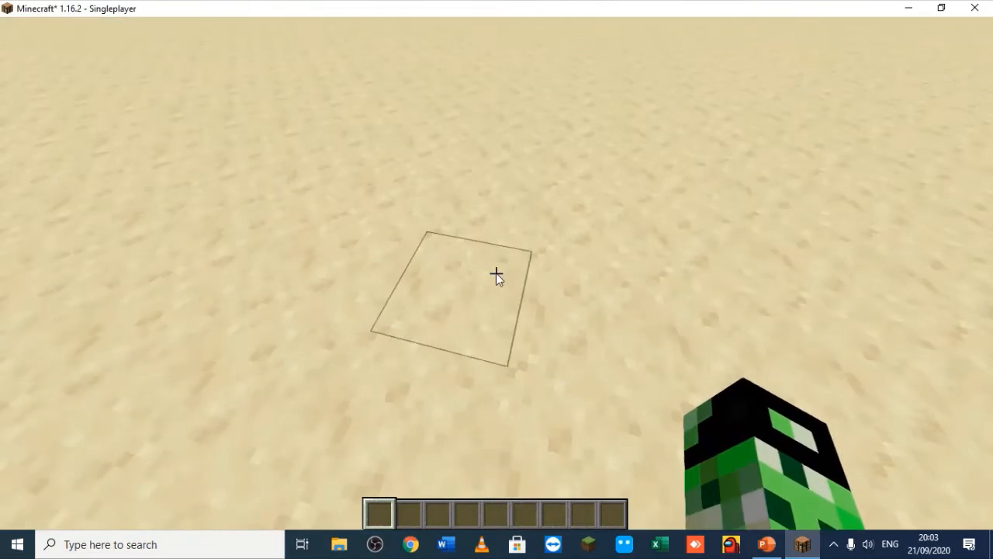
key("e")
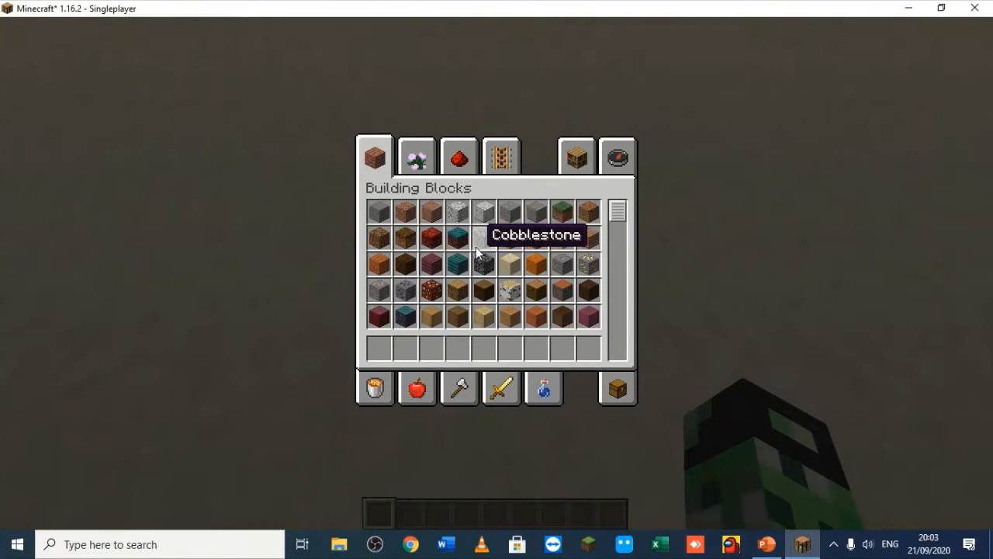
scroll("down", 3)
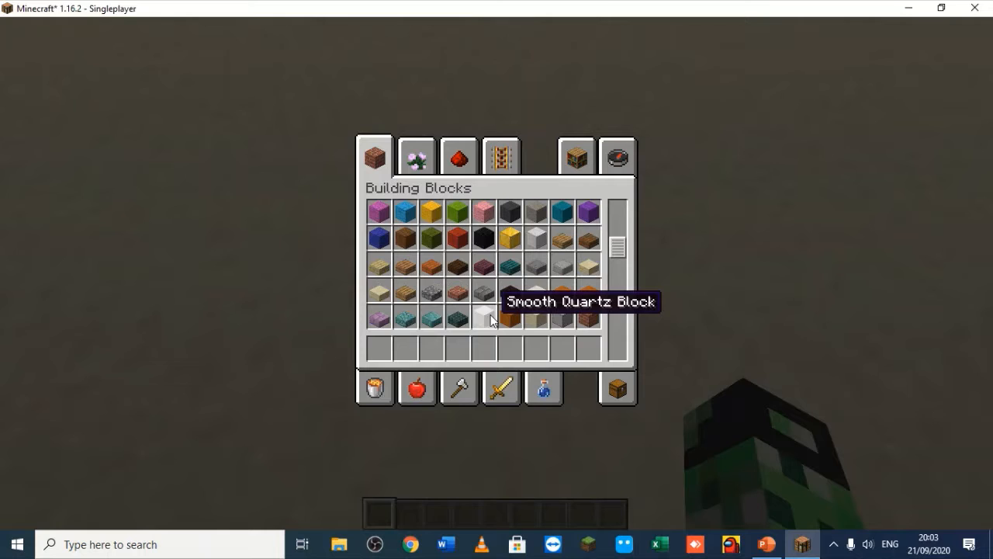
scroll("down", 3)
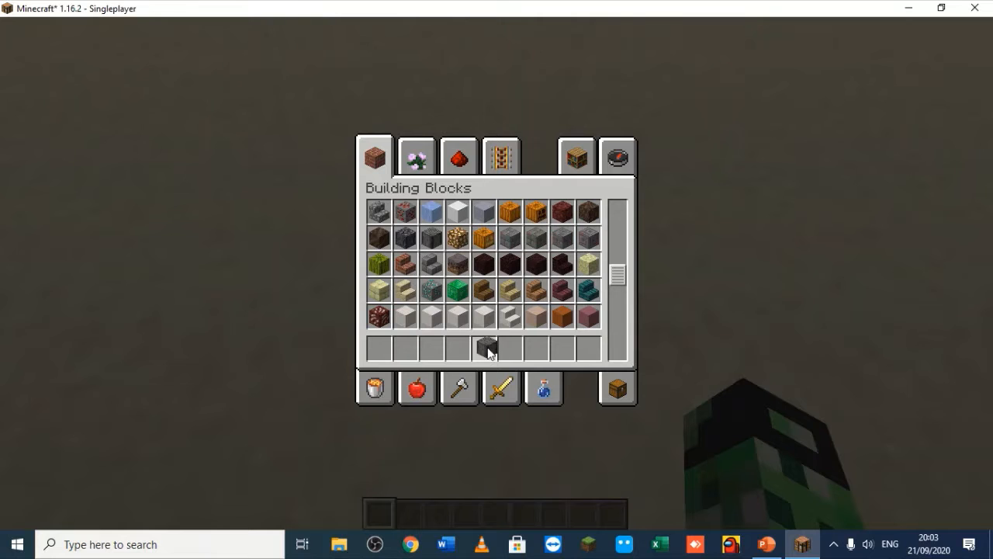
Return to the world and start laying nether-brick blocks for the frame walls
key("Escape")
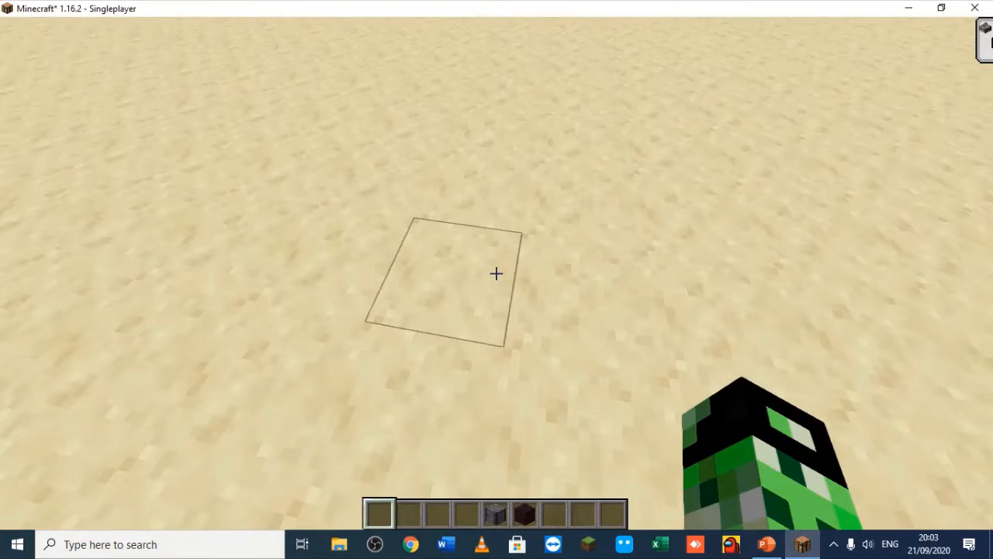
left_click(497, 273)
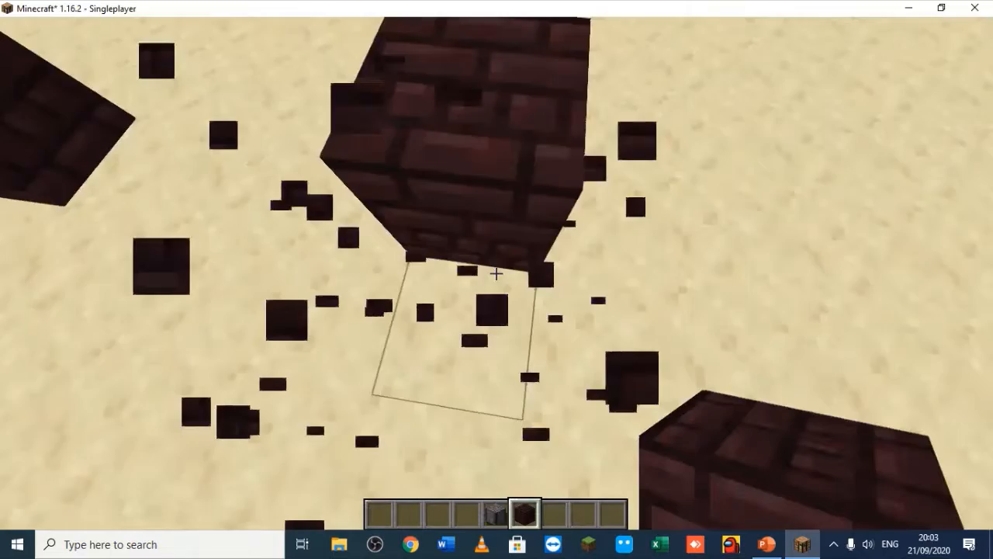
mouse_move(497, 273)
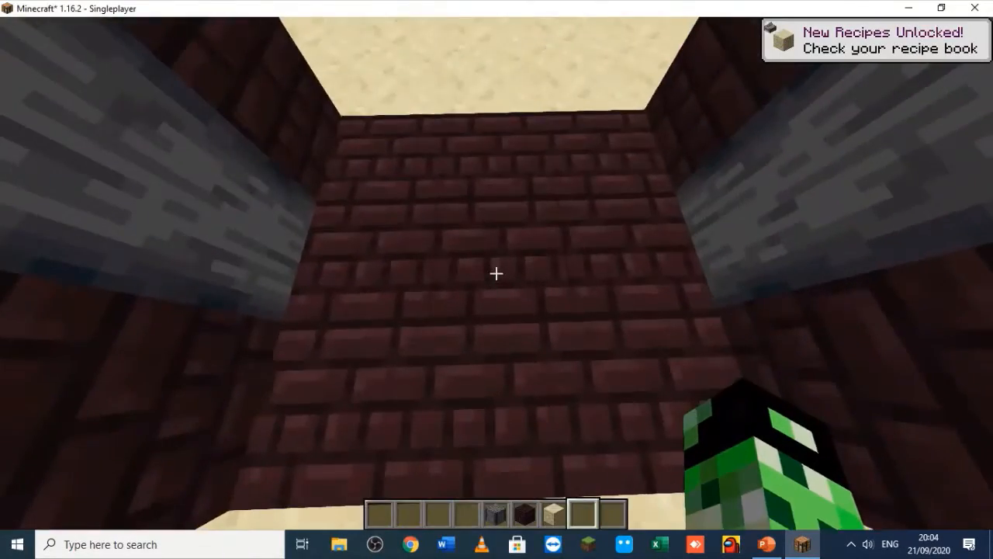
Open the creative inventory's Search tab to look up the dark pressure plate
key("e")
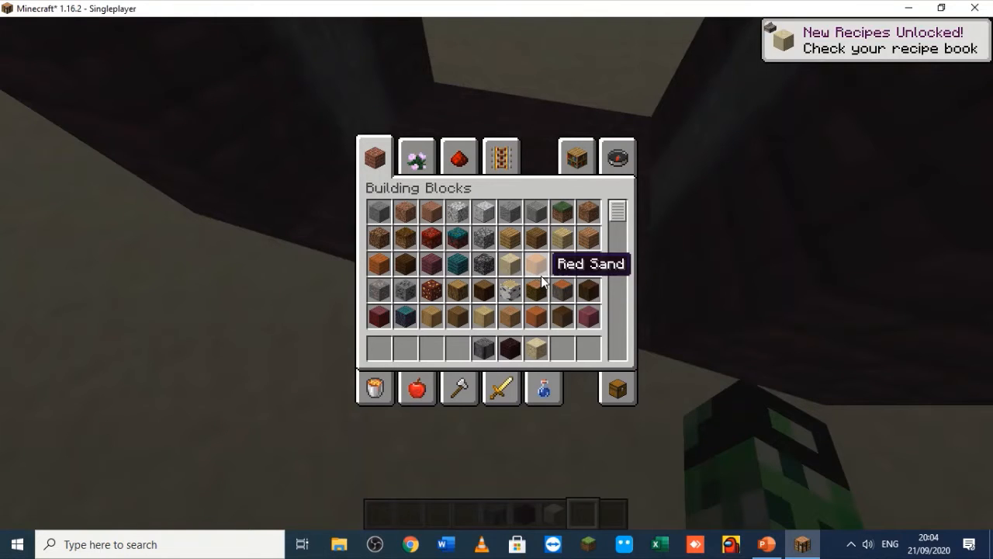
mouse_move(714, 151)
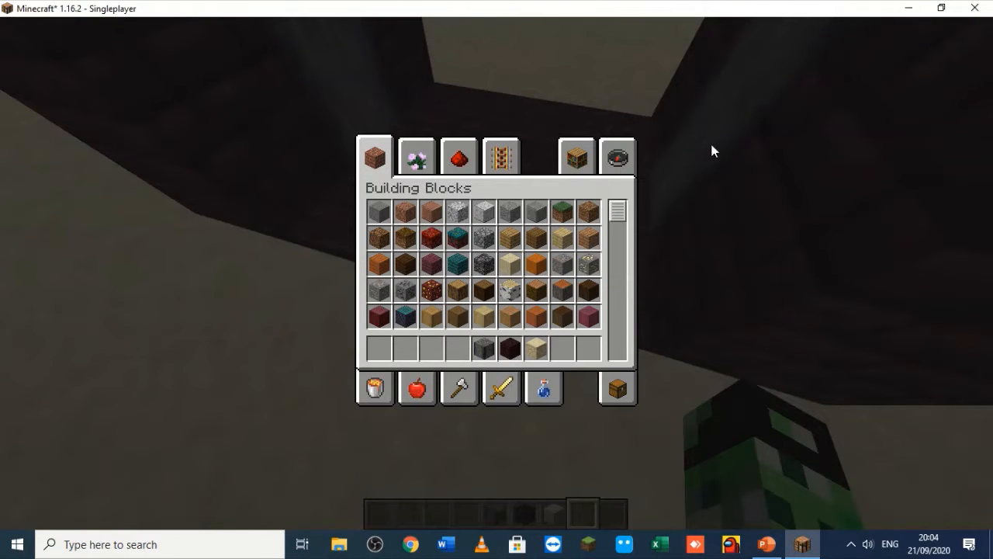
left_click(617, 159)
type("pre")
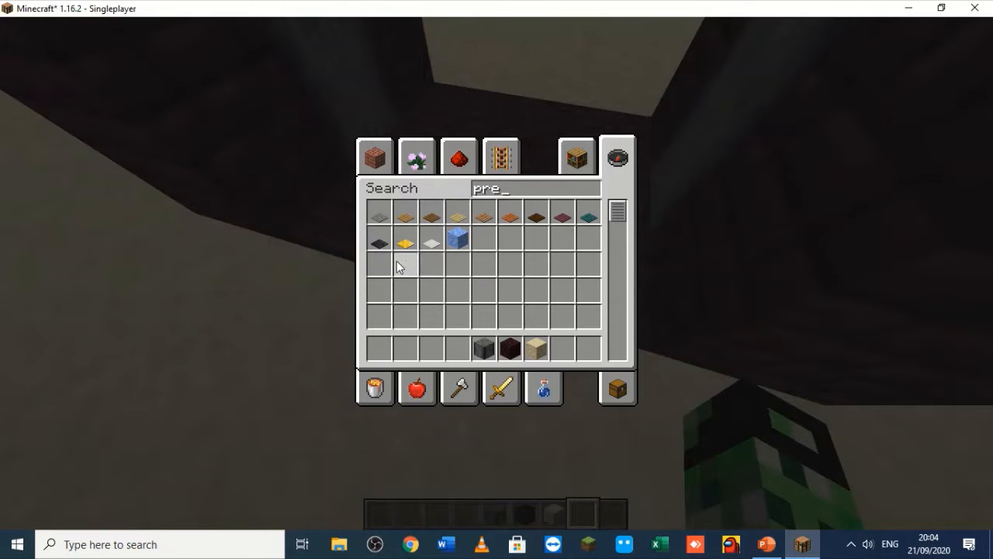
key("Escape")
type("pi")
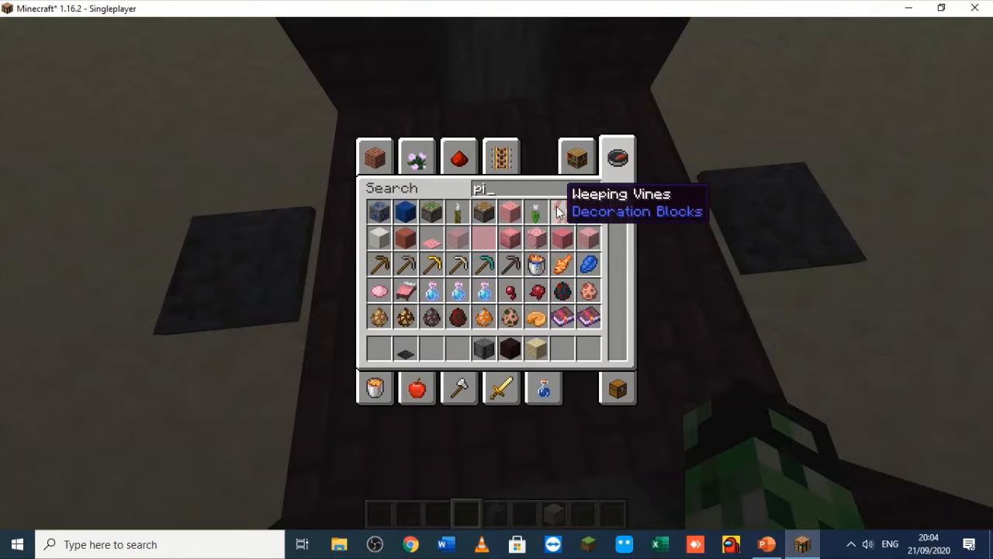
Close the inventory to resume placing sandstone around the pistons
key("Escape")
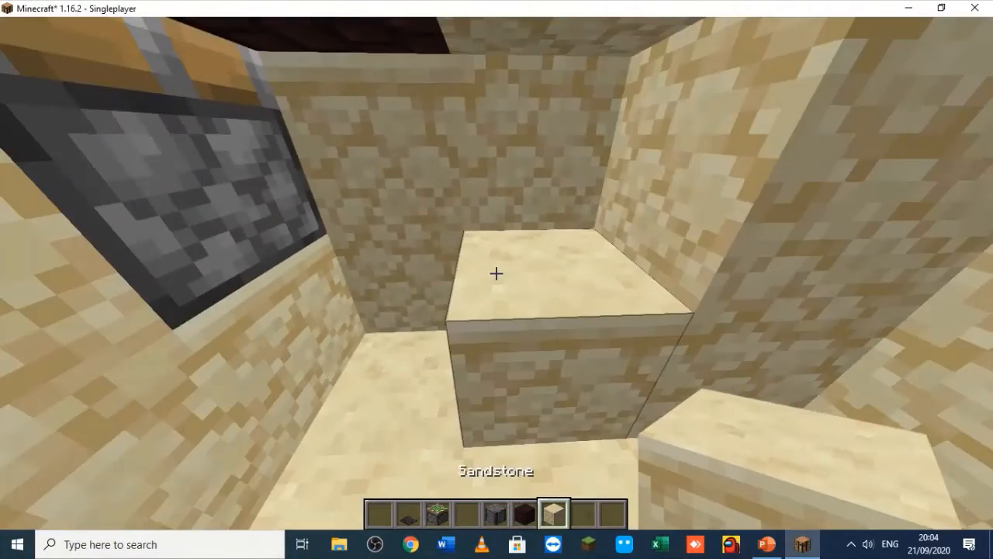
Open the creative inventory to fetch white quartz-like blocks
key("e")
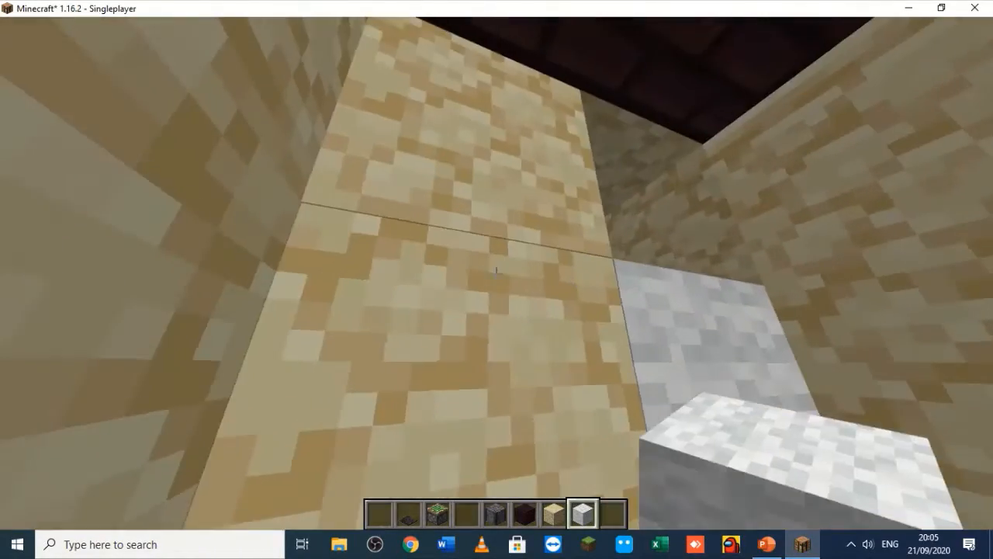
mouse_move(497, 272)
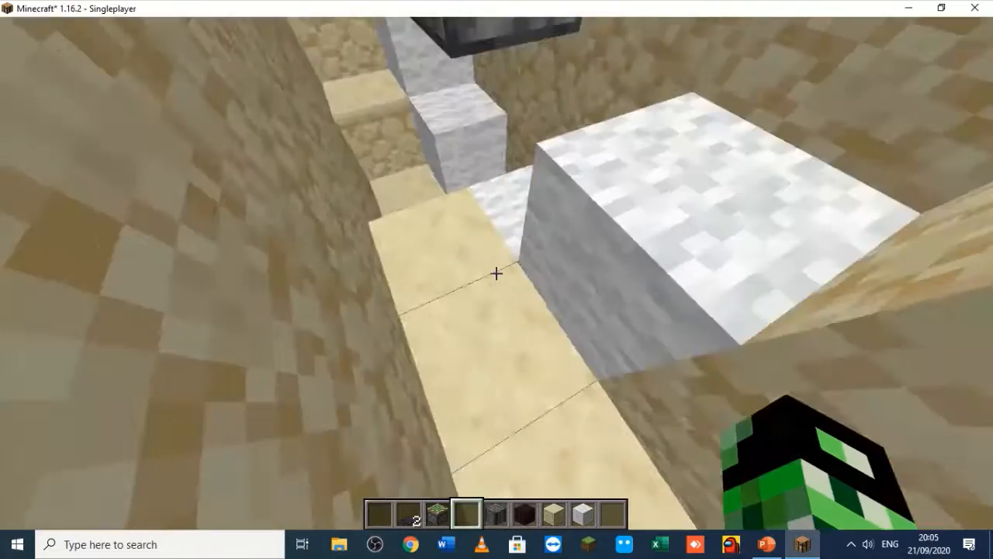
Open the creative inventory to get redstone dust for the wiring
key("e")
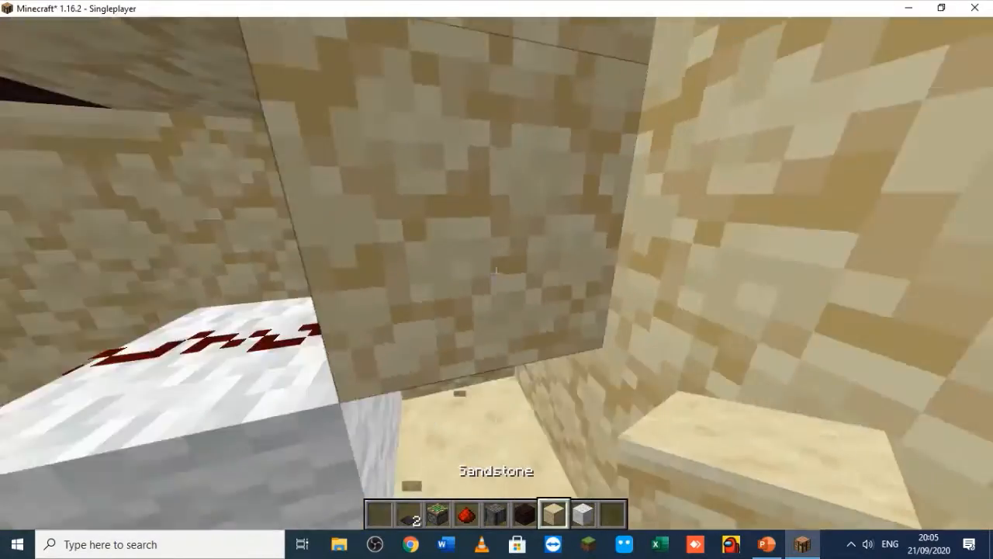
mouse_move(496, 279)
type("t")
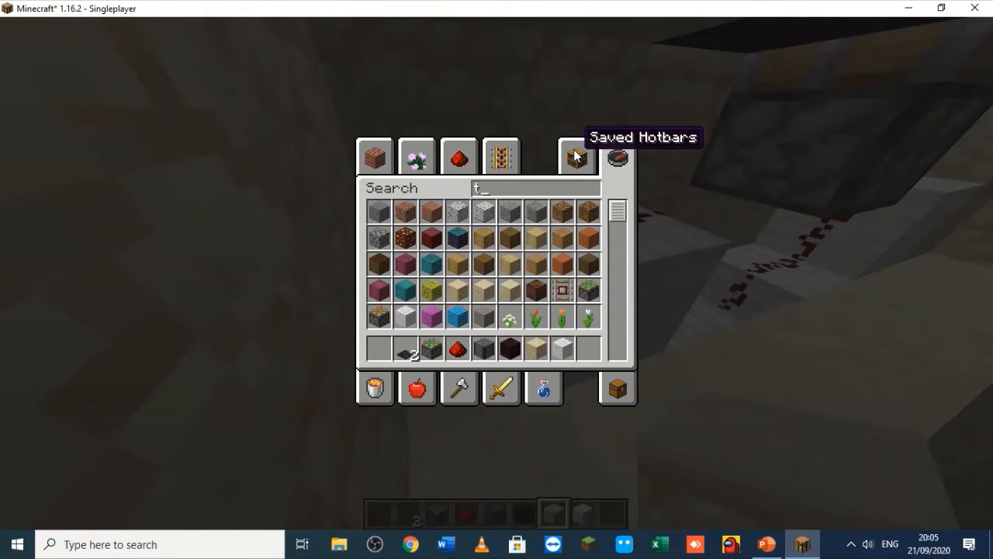
Search the creative inventory for 'red' to find the redstone torch
type("r")
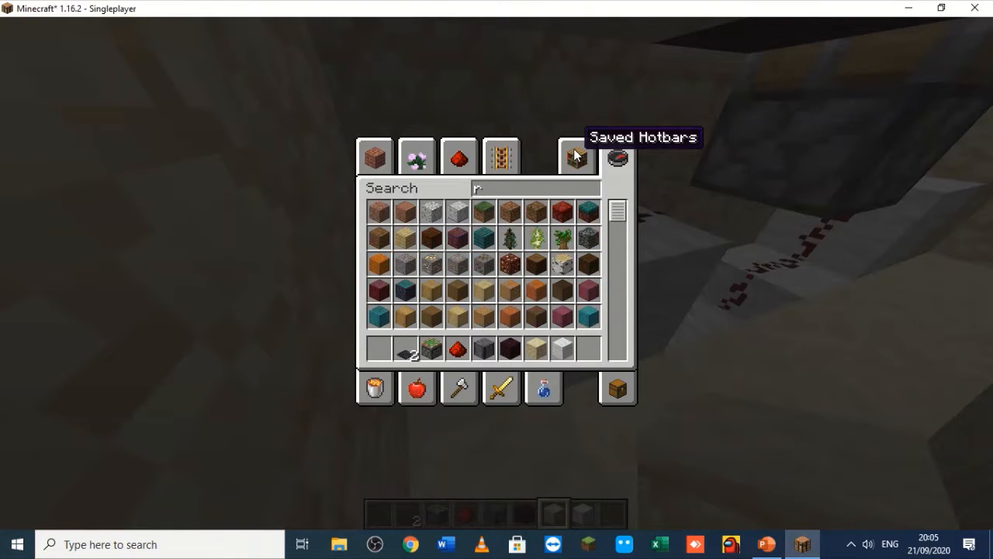
type("ed")
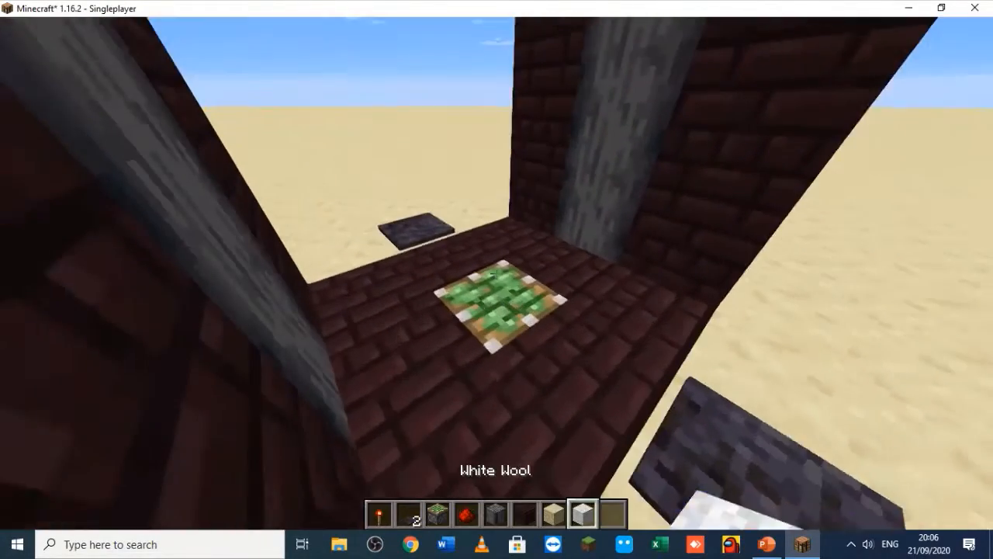
Put warped planks into the last hotbar slot and return to the world
key("e")
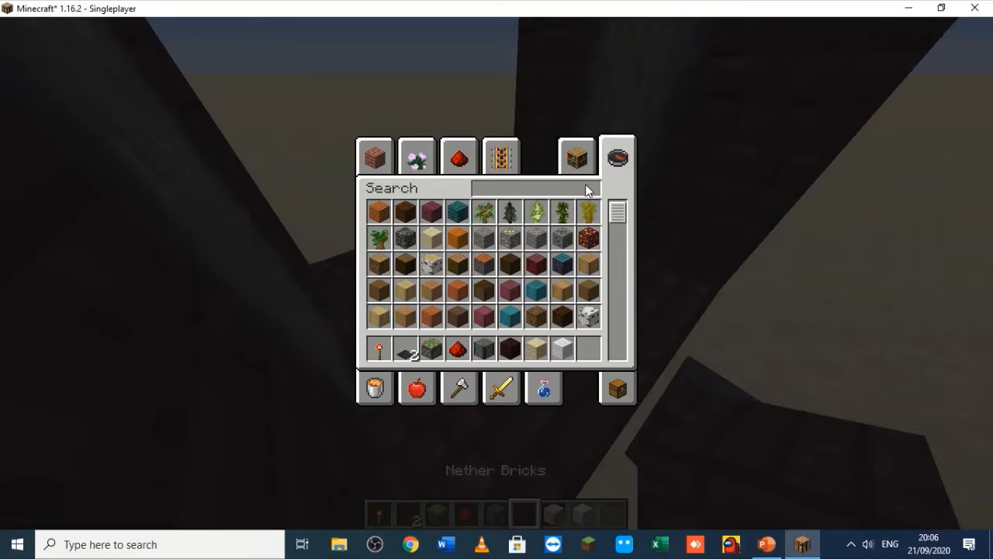
key("Escape")
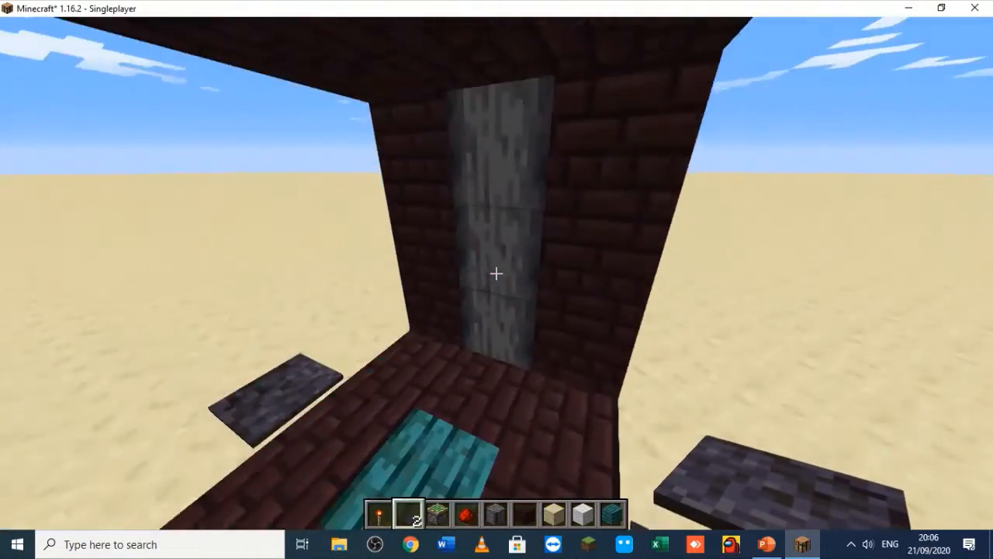
mouse_move(497, 273)
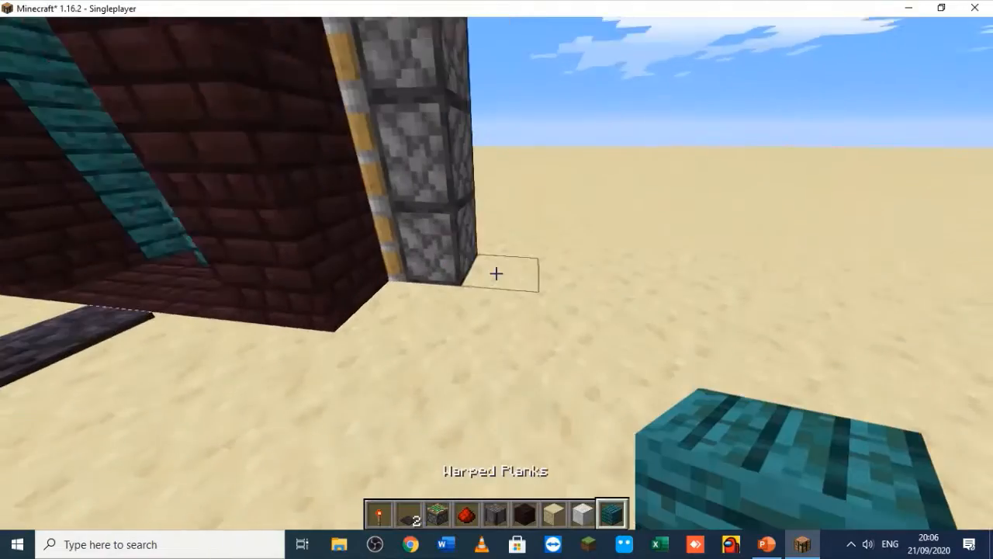
Place a warped-plank block beside the piston column
left_click(496, 273)
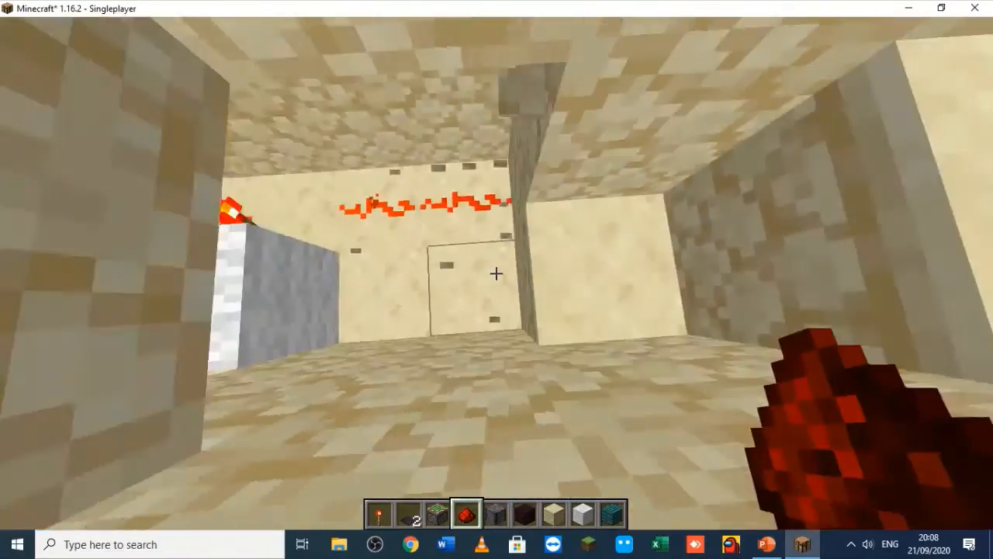
mouse_move(497, 272)
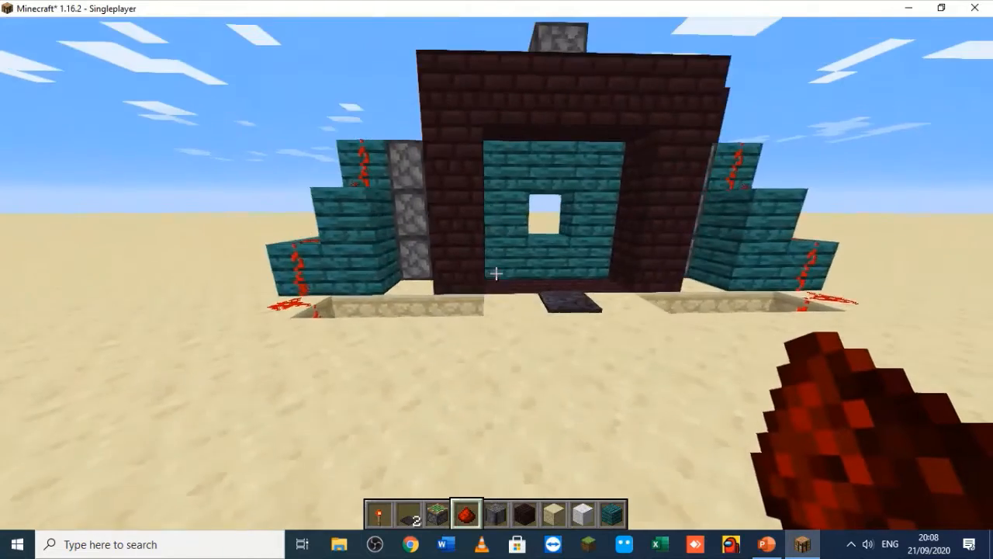
mouse_move(497, 272)
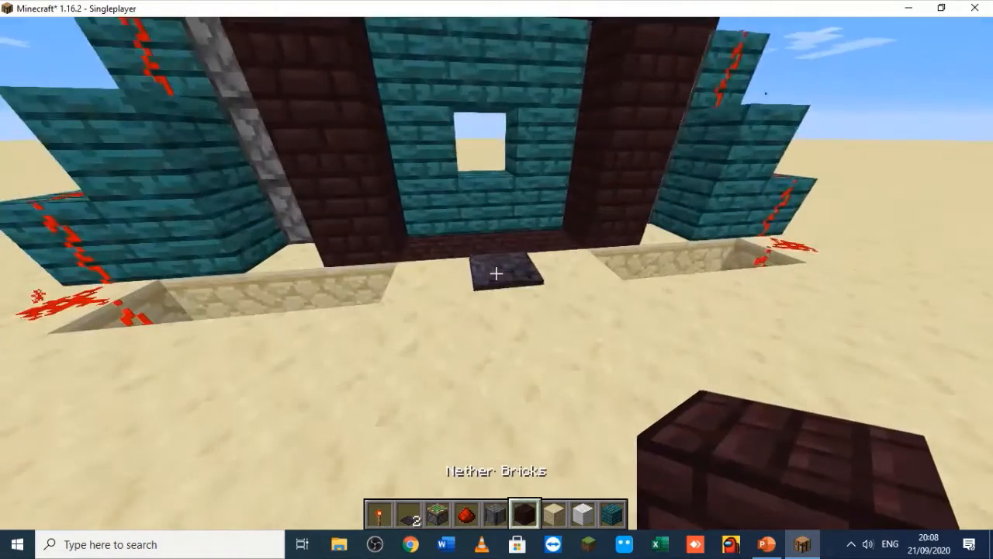
mouse_move(496, 275)
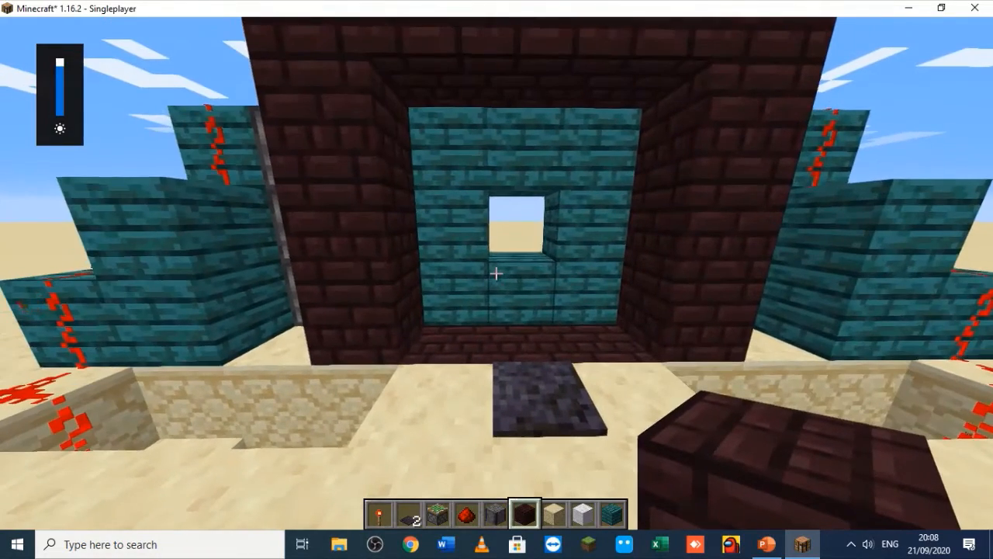
key("F3")
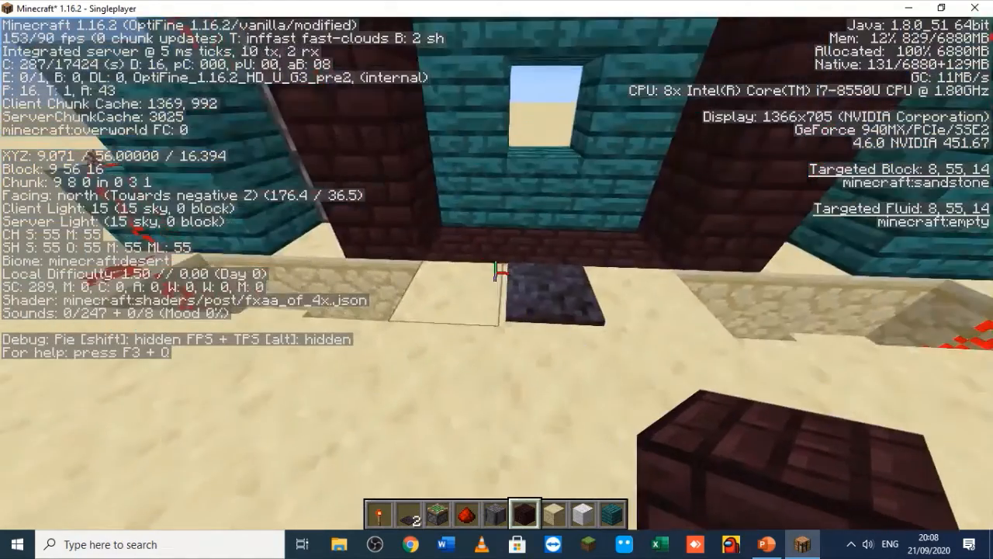
key("w")
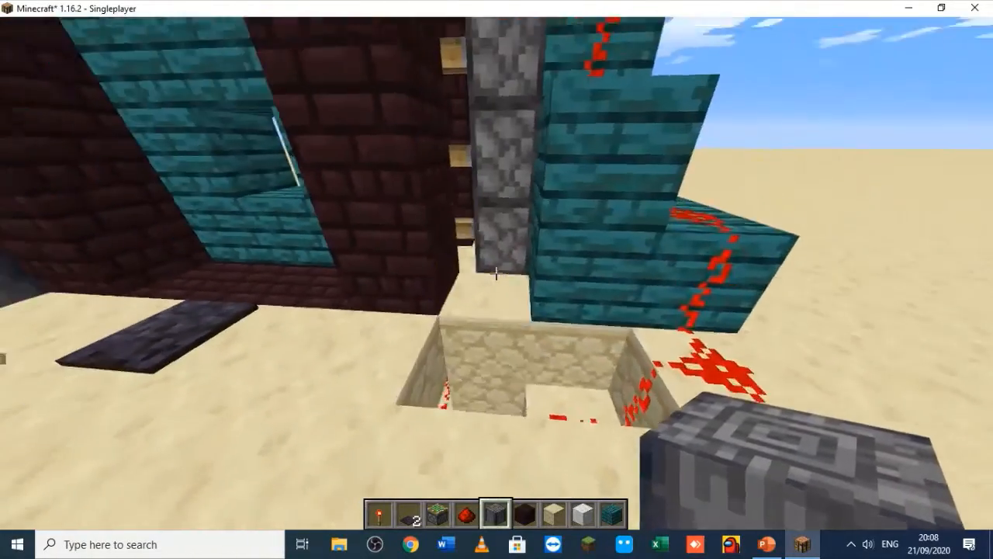
mouse_move(496, 280)
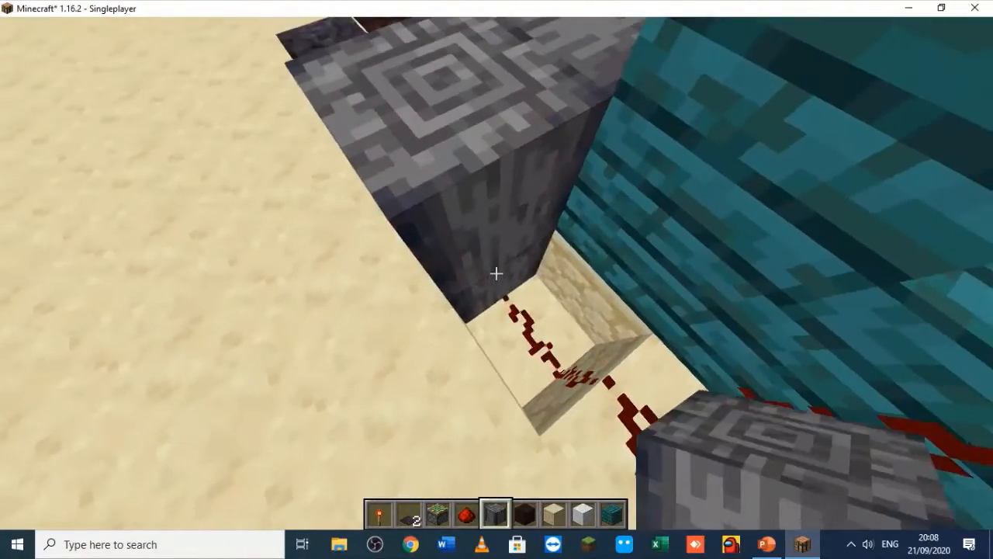
mouse_move(497, 279)
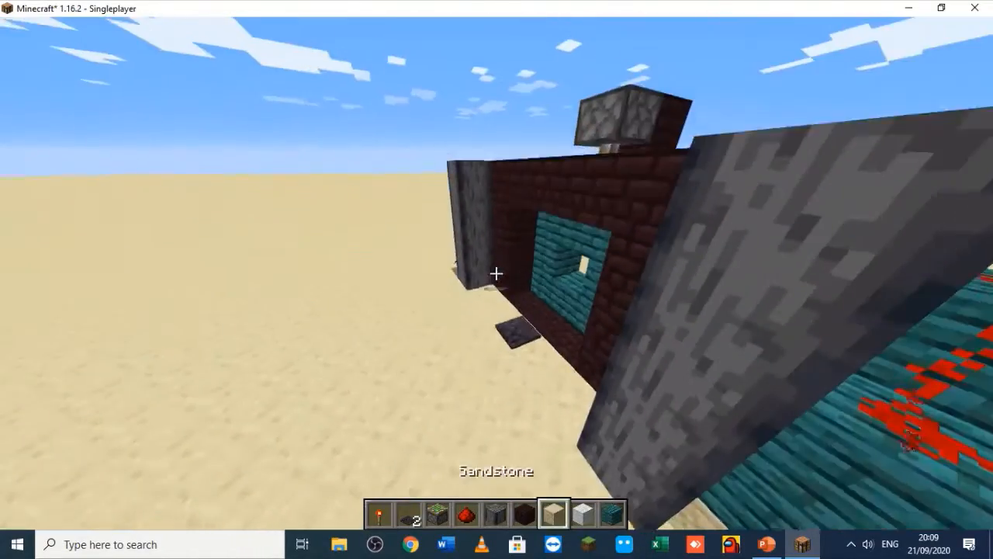
Open the creative inventory to fetch Polished Blackstone Bricks
key("e")
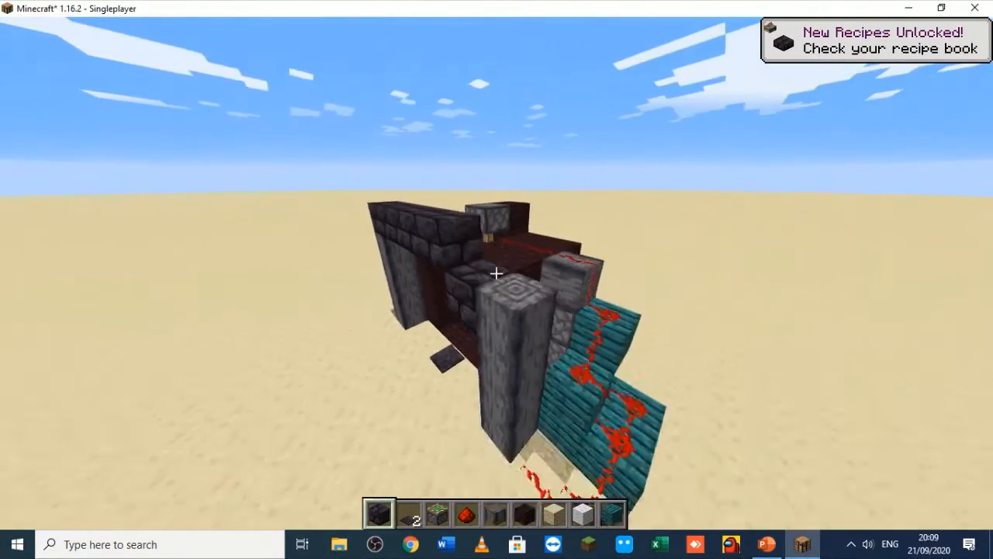
mouse_move(497, 274)
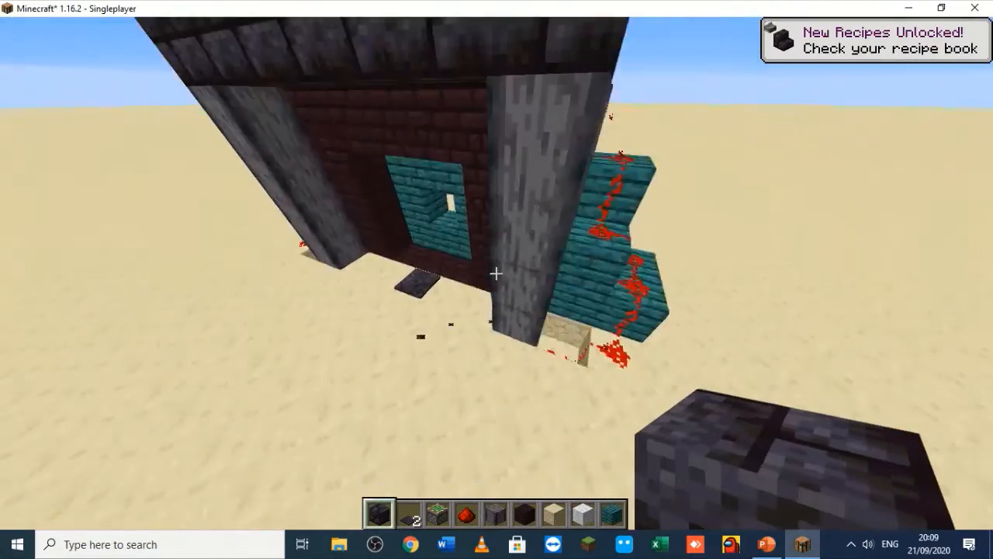